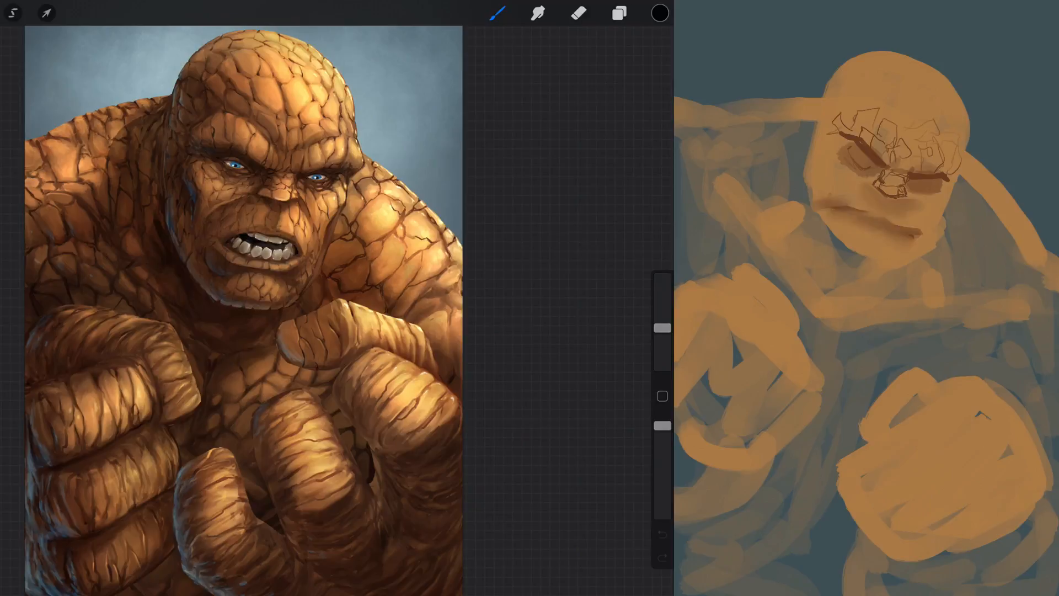
- Hide the topmost Inserted Image and the painted body layer in the Layers panel
{"action": "left_click", "coordinate": [618, 13]}
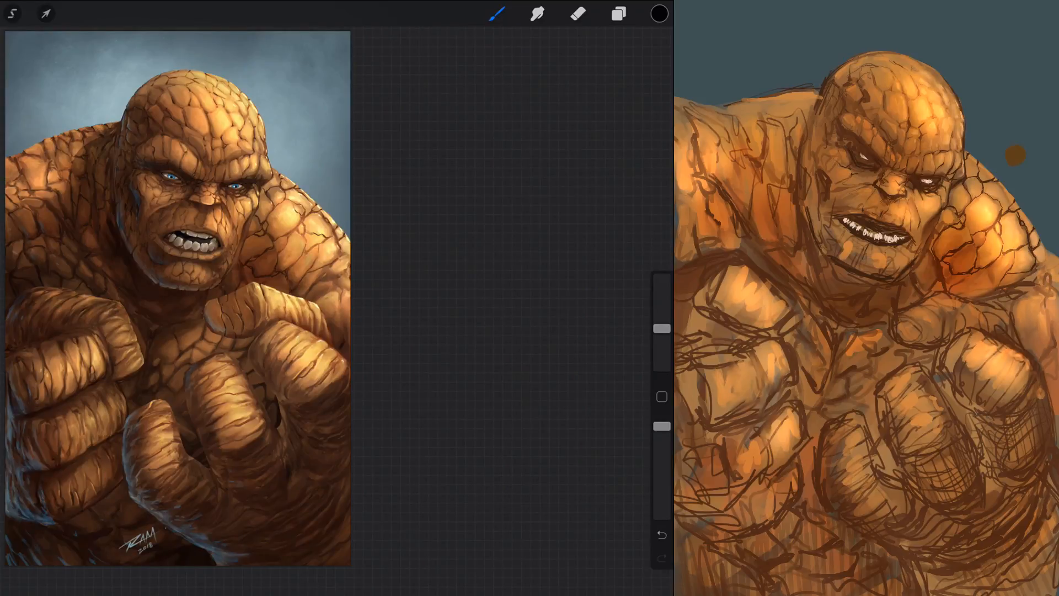
{"action": "left_click", "coordinate": [617, 13]}
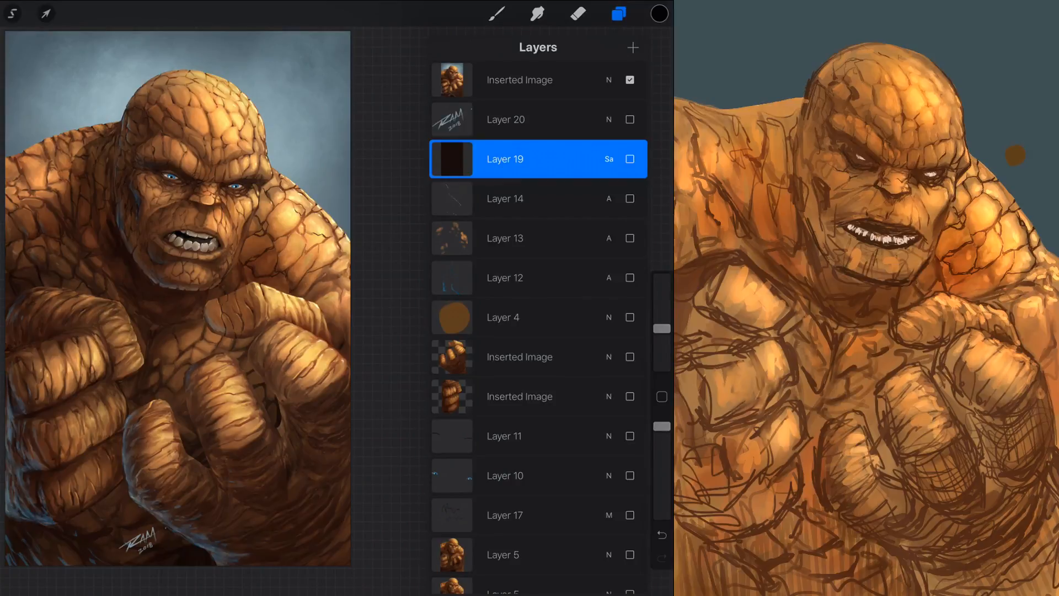
{"action": "left_click", "coordinate": [629, 79]}
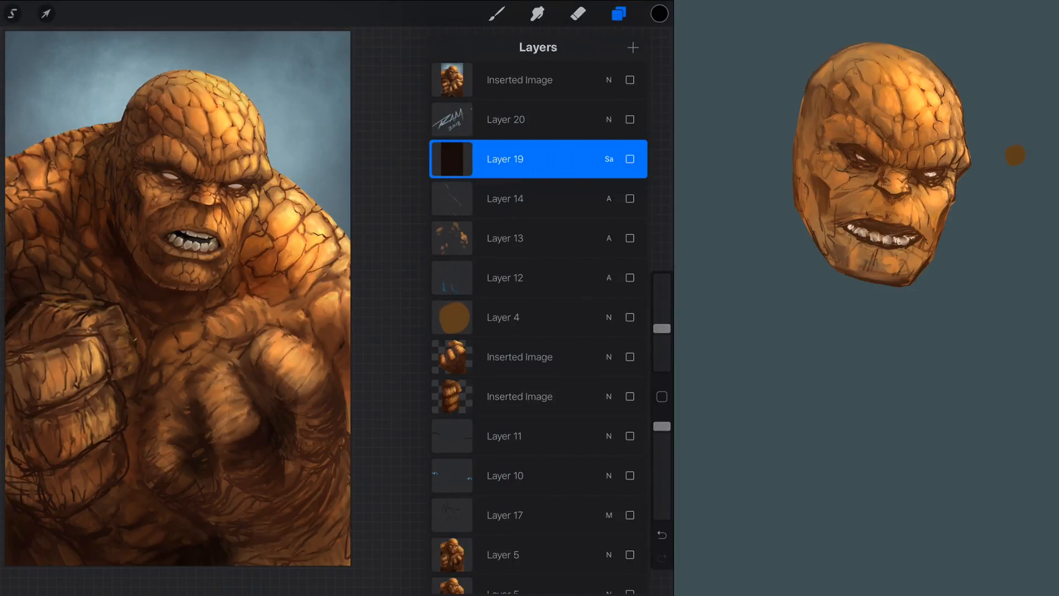
{"action": "scroll", "scroll_direction": "down", "scroll_amount": 3}
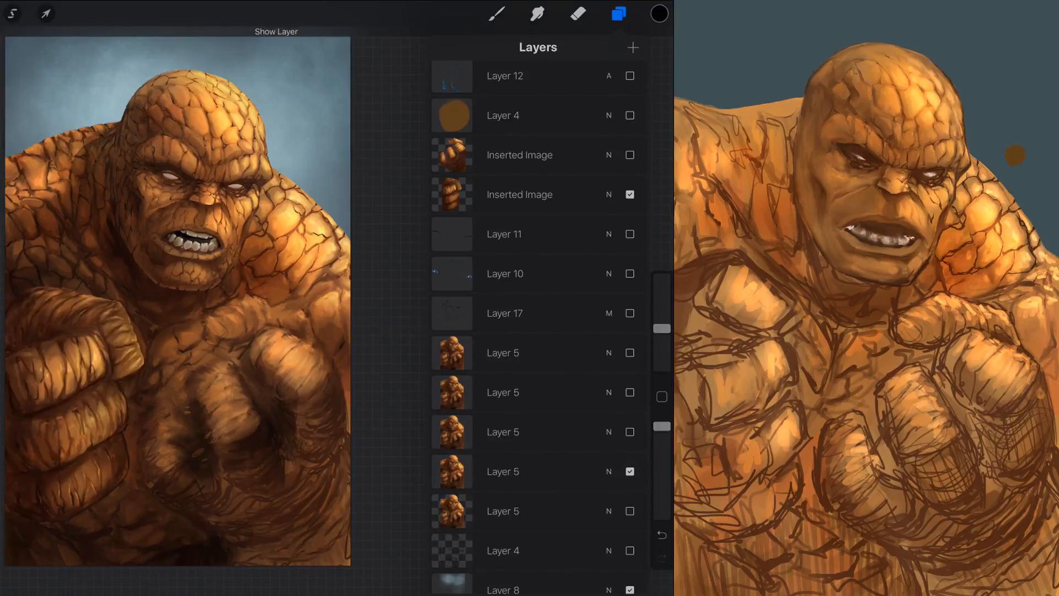
{"action": "left_click", "coordinate": [629, 471]}
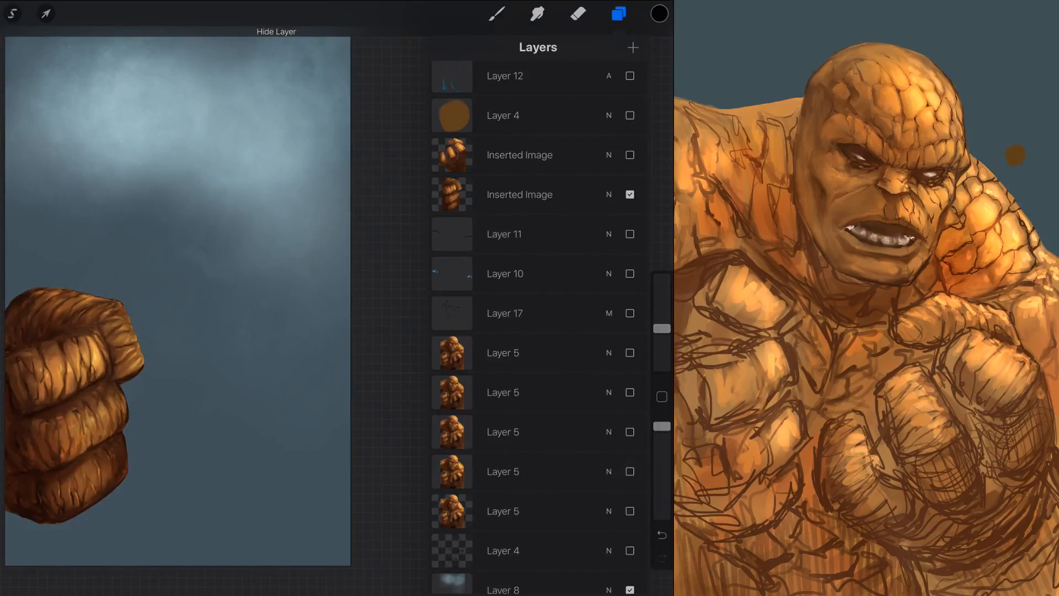
{"action": "left_click", "coordinate": [618, 13]}
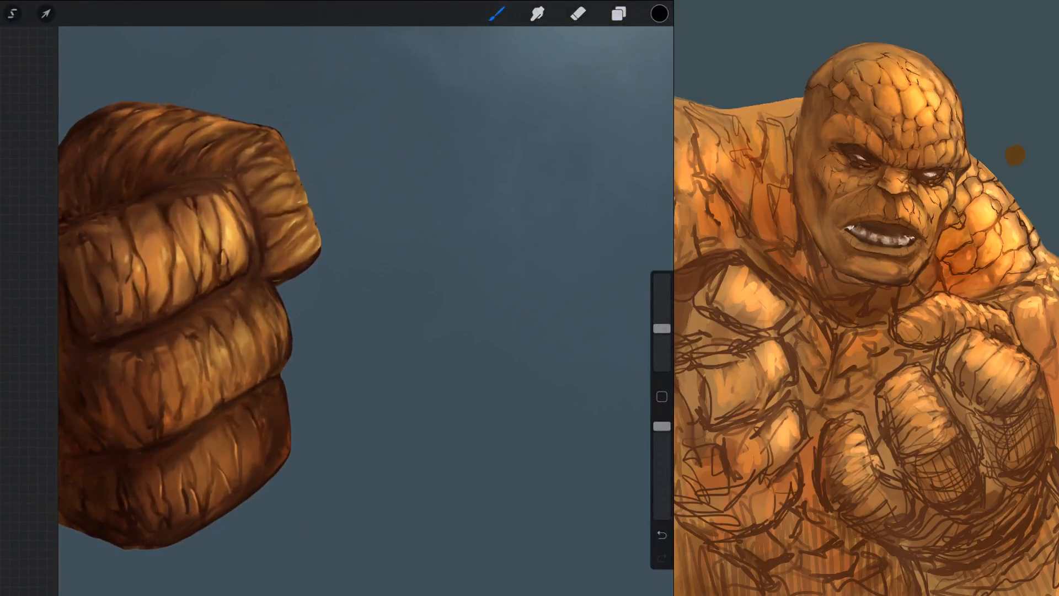
- Show Layer 5 and the lower Inserted Image so only the rough underpainting of the fists remains
{"action": "left_click", "coordinate": [618, 13]}
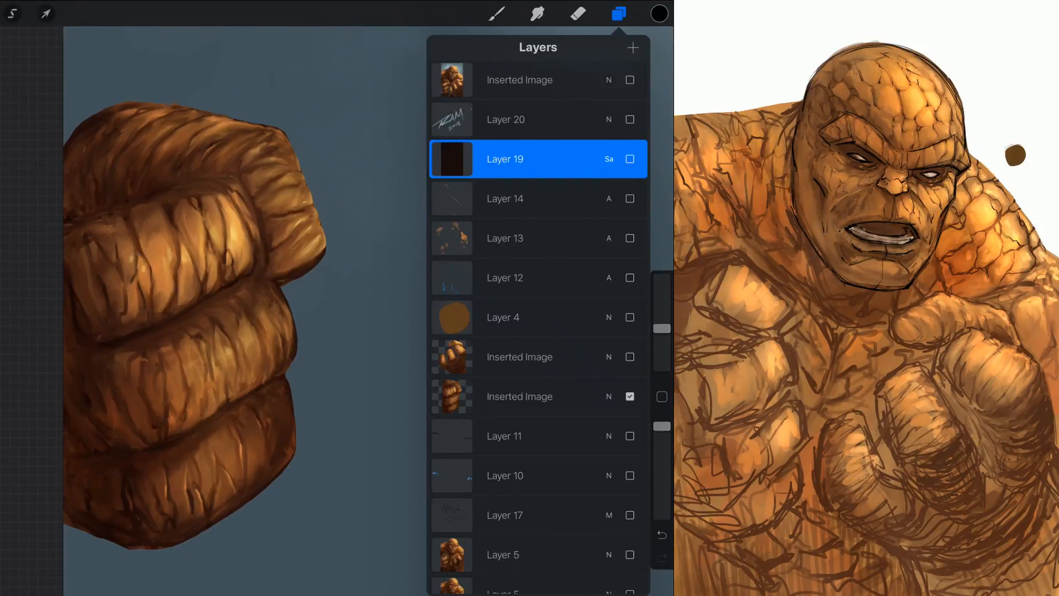
{"action": "left_click", "coordinate": [619, 13]}
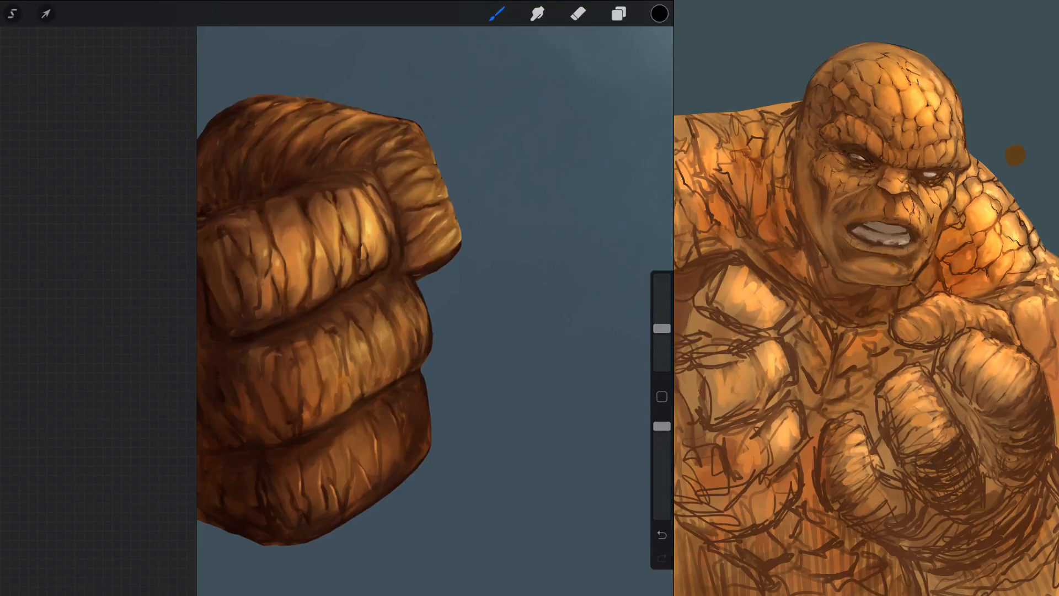
{"action": "left_click", "coordinate": [618, 14]}
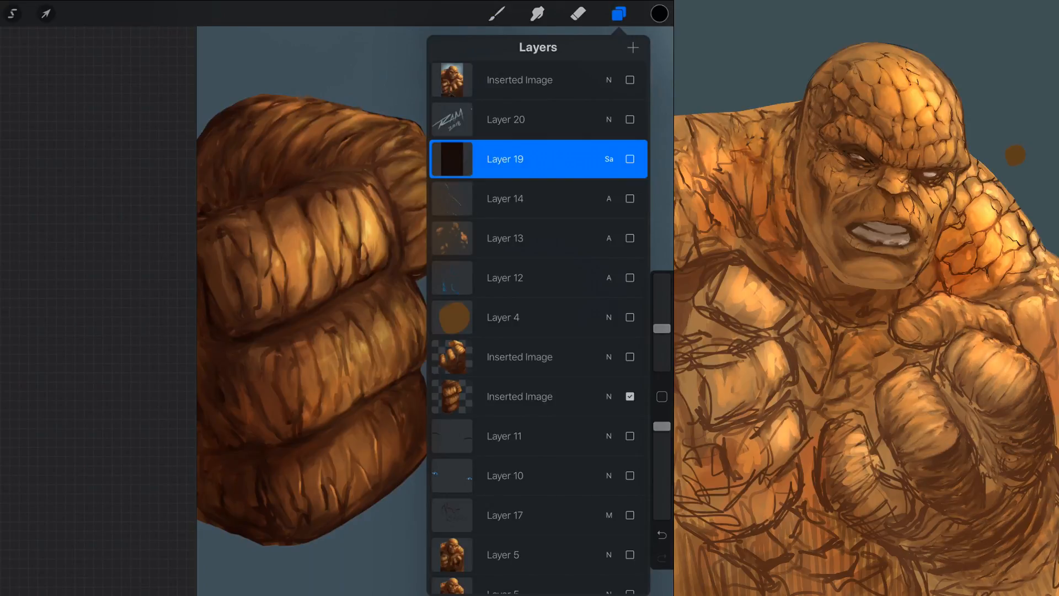
{"action": "left_click", "coordinate": [629, 396]}
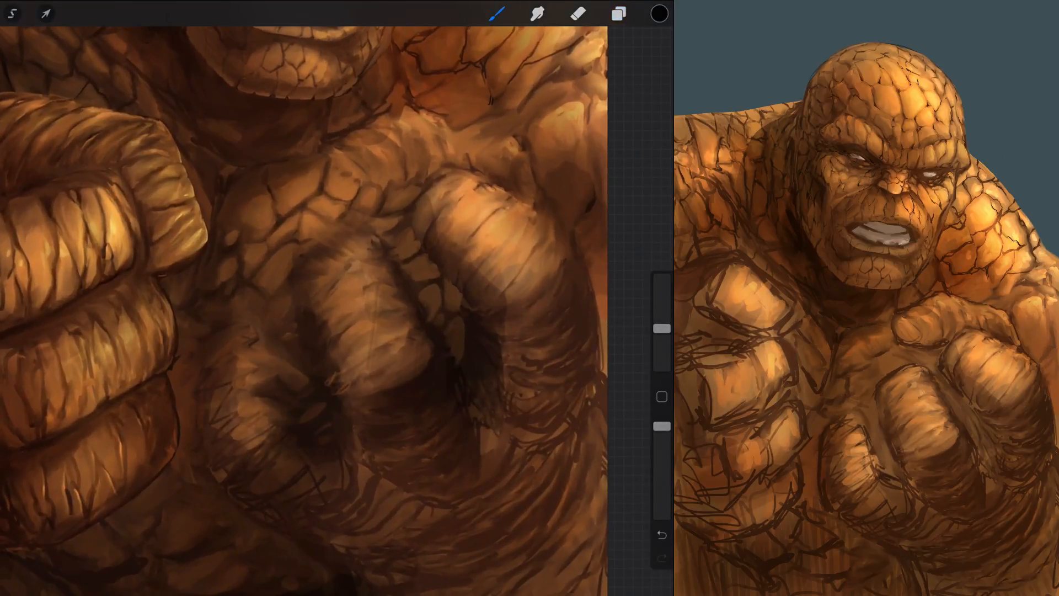
- On Layer 5, trace a blue Technical Pencil outline around the near fist, then restore the full figure view
{"action": "left_click", "coordinate": [618, 13]}
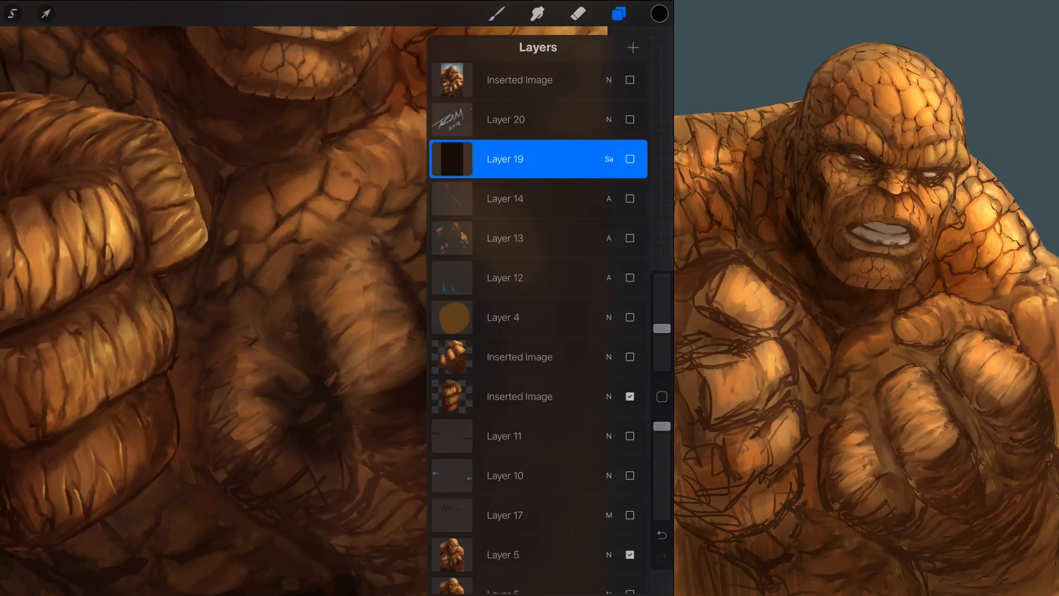
{"action": "scroll", "scroll_direction": "down", "scroll_amount": 3}
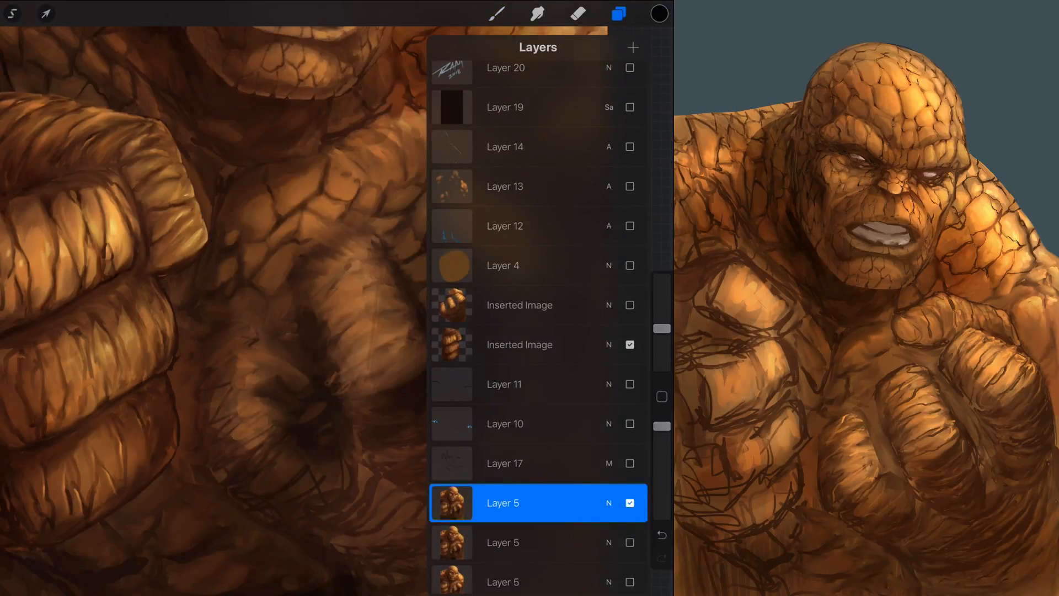
{"action": "left_click", "coordinate": [496, 13]}
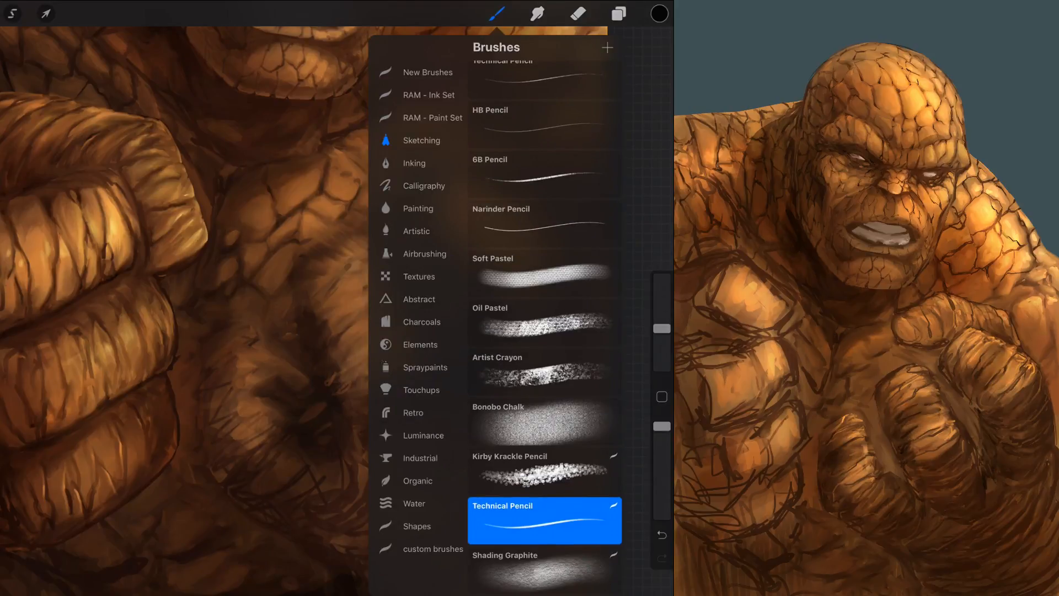
{"action": "left_click", "coordinate": [658, 13]}
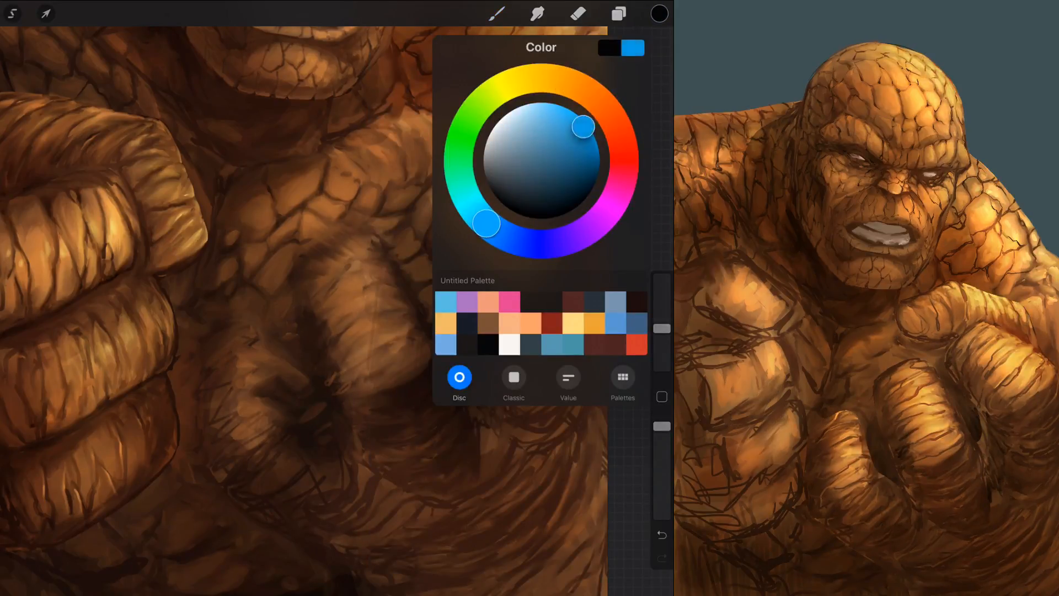
{"action": "left_click", "coordinate": [660, 13]}
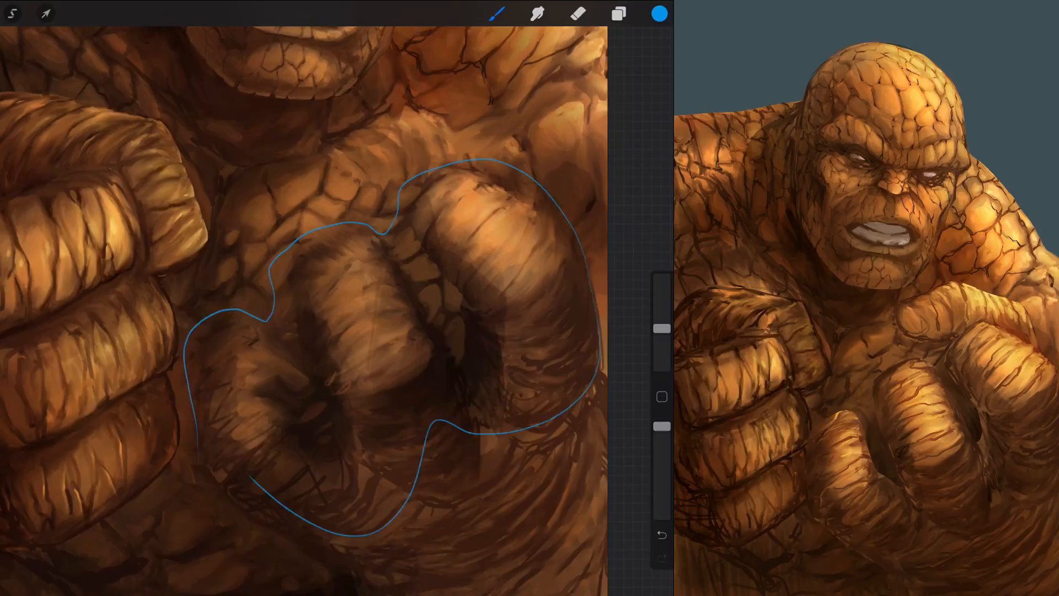
{"action": "left_click", "coordinate": [618, 13]}
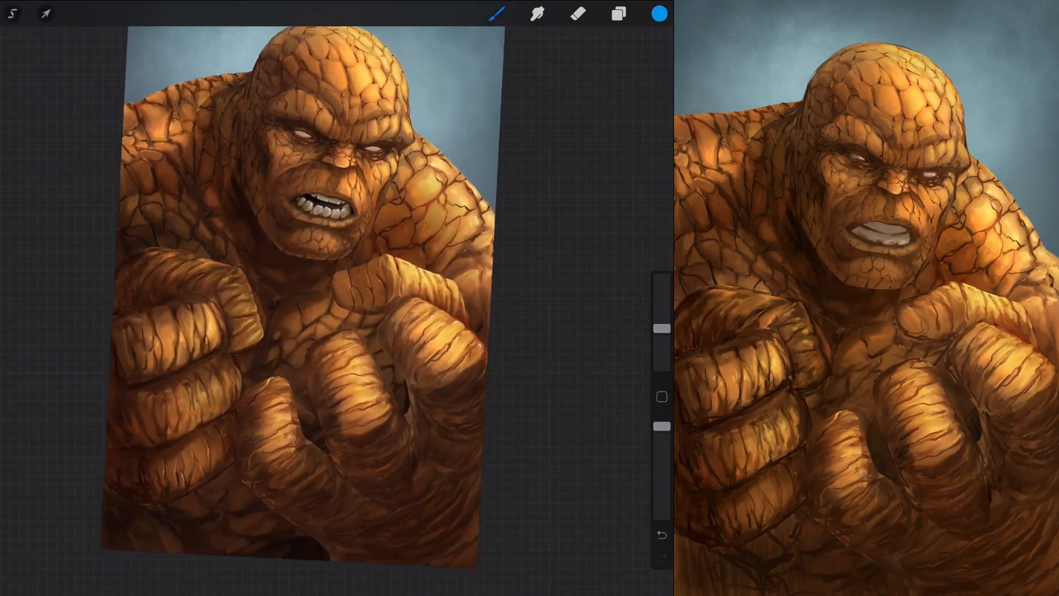
- Make Layer 19 visible and confirm its Saturation blend mode at 16% opacity
{"action": "left_click", "coordinate": [618, 13]}
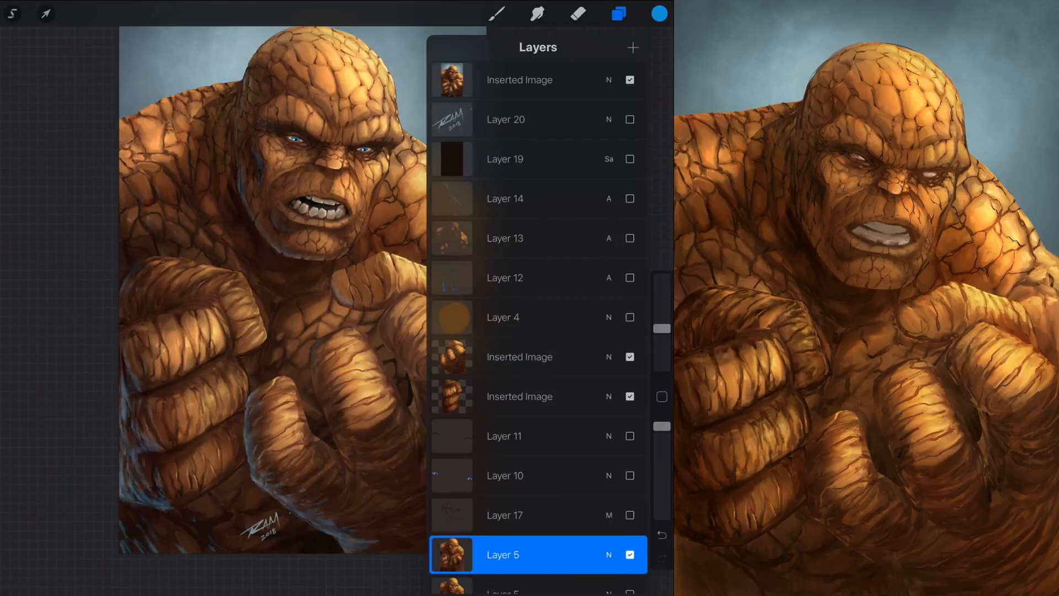
{"action": "left_click", "coordinate": [630, 79]}
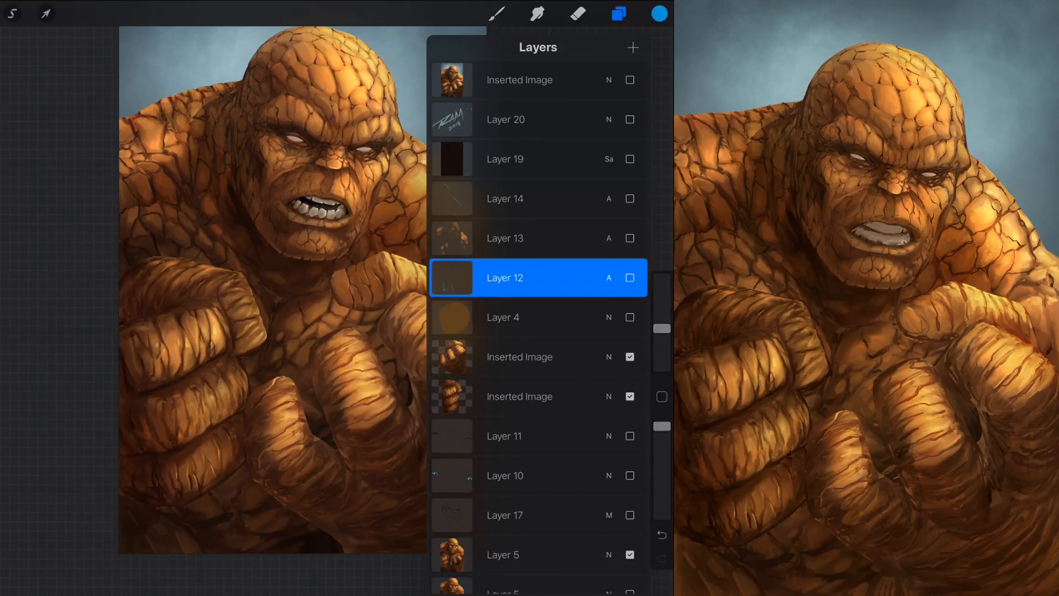
{"action": "left_click", "coordinate": [504, 278]}
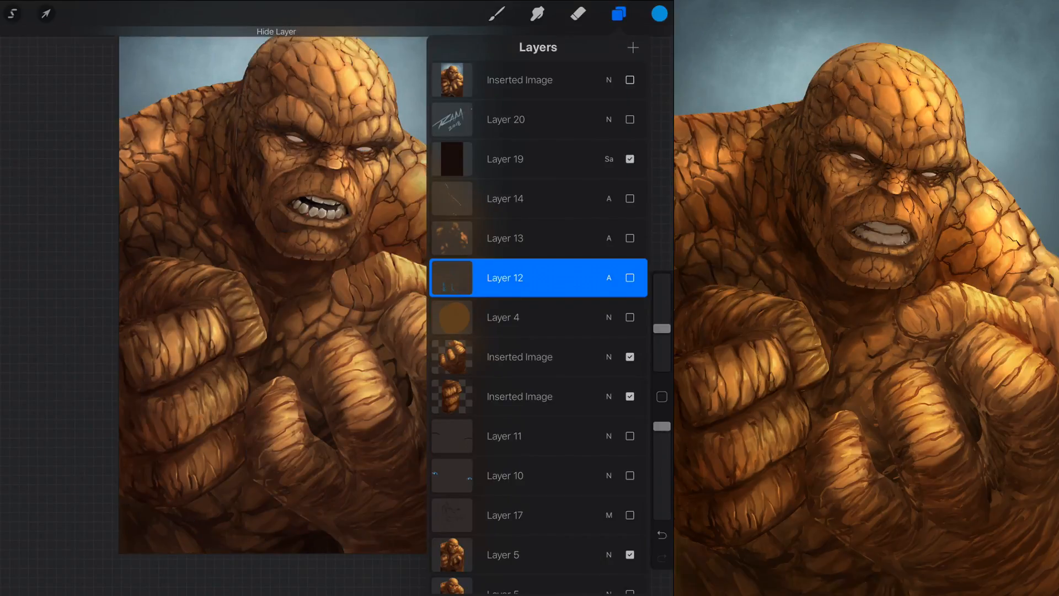
{"action": "left_click", "coordinate": [538, 159]}
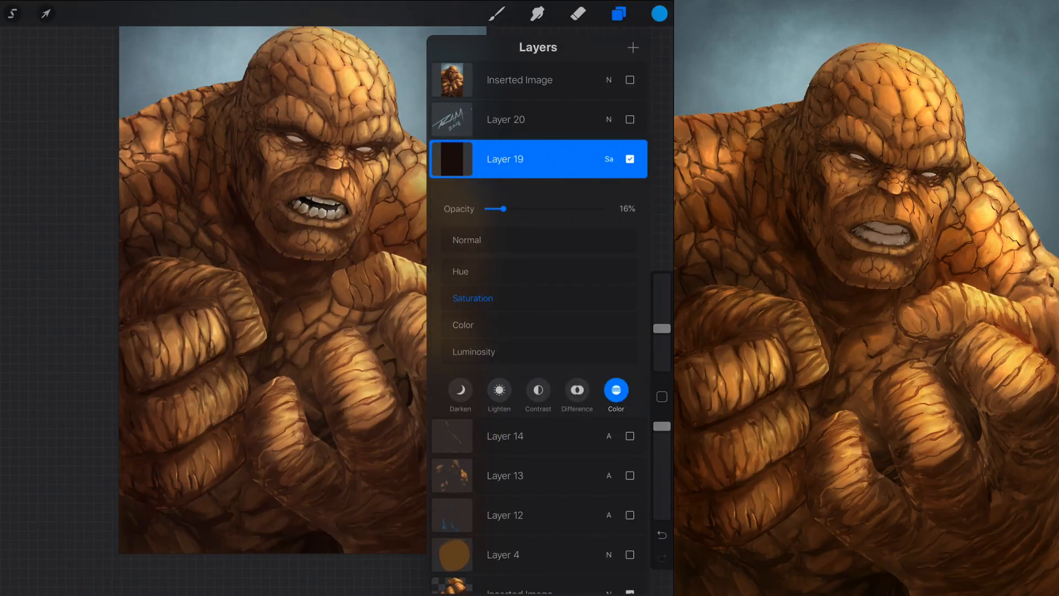
{"action": "left_click_drag", "start_coordinate": [496, 208], "coordinate": [503, 209]}
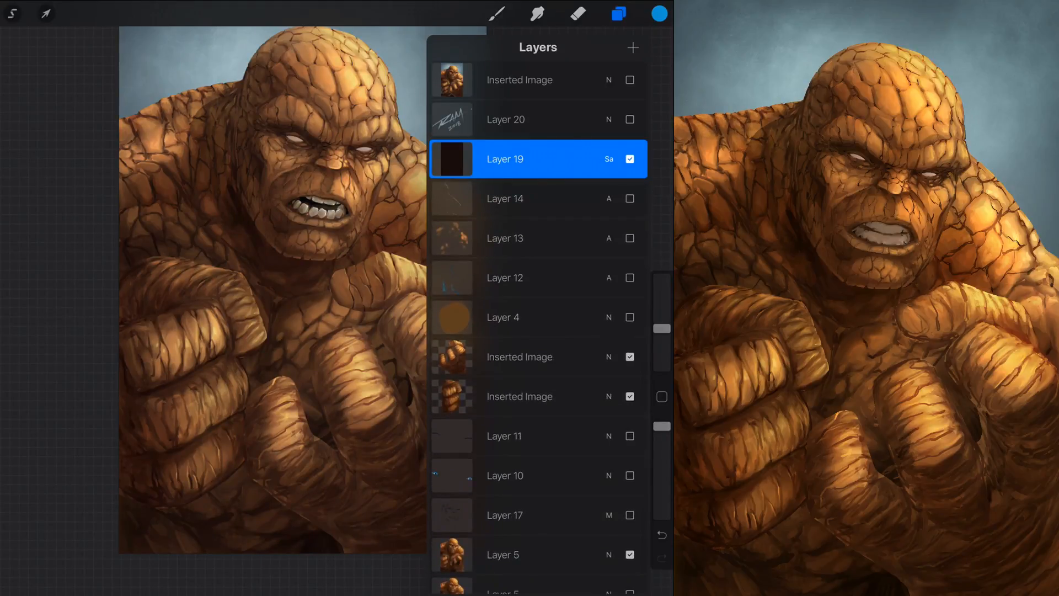
- Review the tinted painting and scroll back through the layer list
{"action": "scroll", "scroll_direction": "down", "scroll_amount": 3}
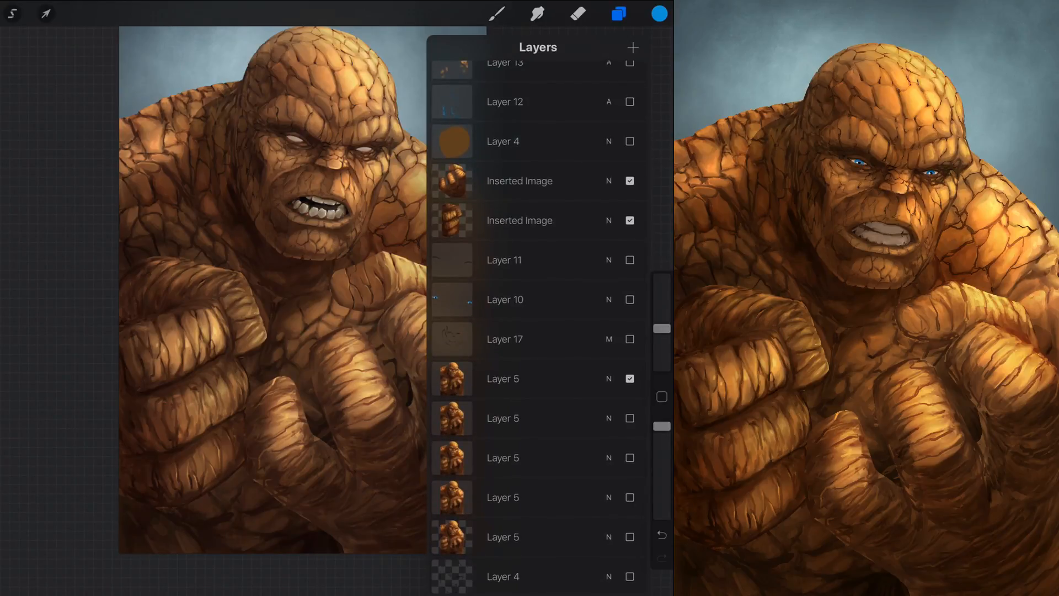
{"action": "left_click", "coordinate": [618, 14]}
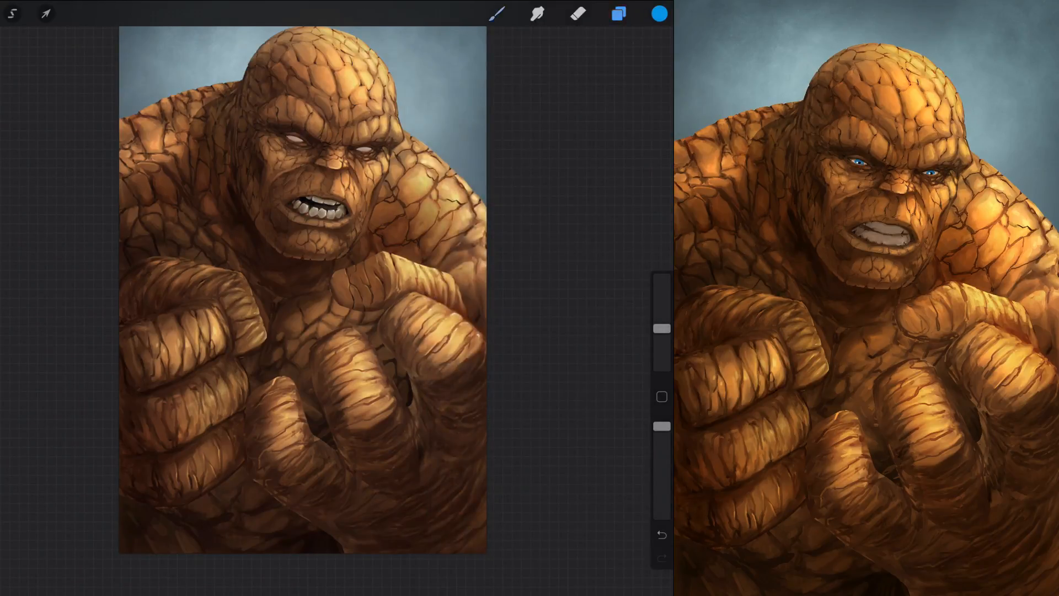
{"action": "left_click", "coordinate": [618, 13]}
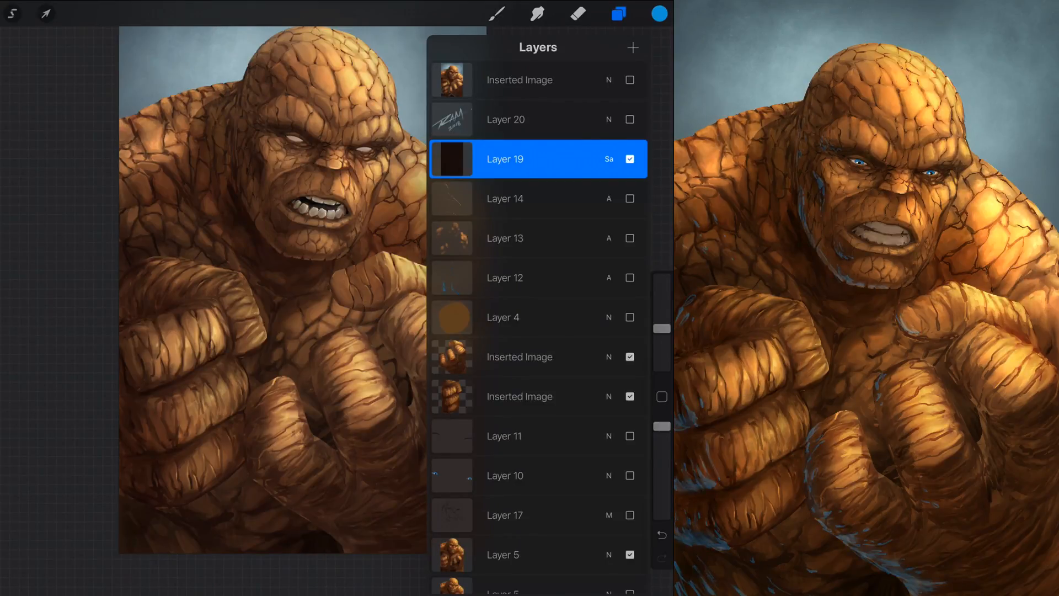
{"action": "scroll", "scroll_direction": "down", "scroll_amount": 3}
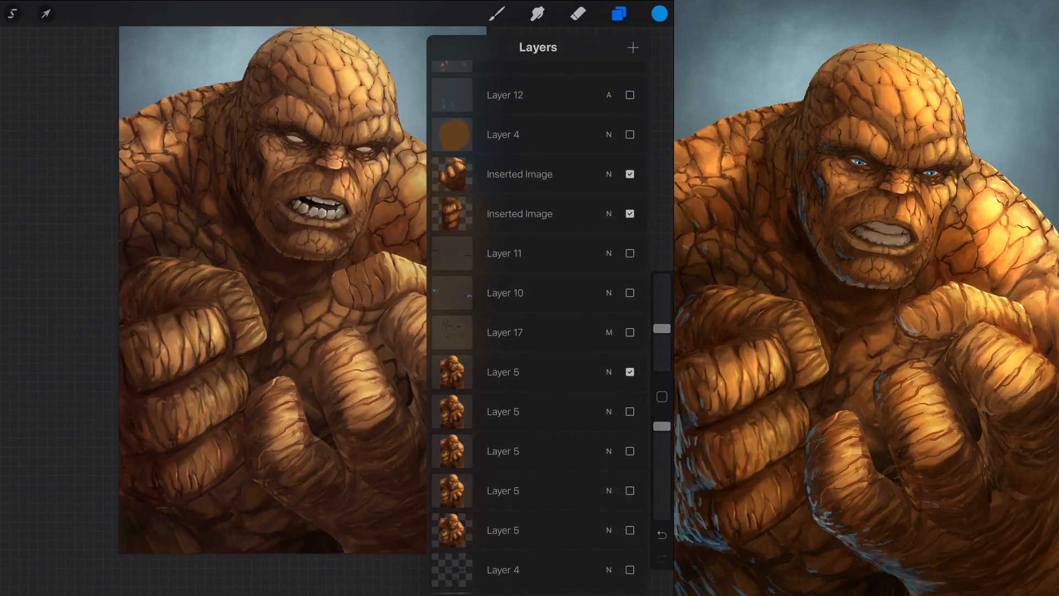
{"action": "scroll", "scroll_direction": "down", "scroll_amount": 3}
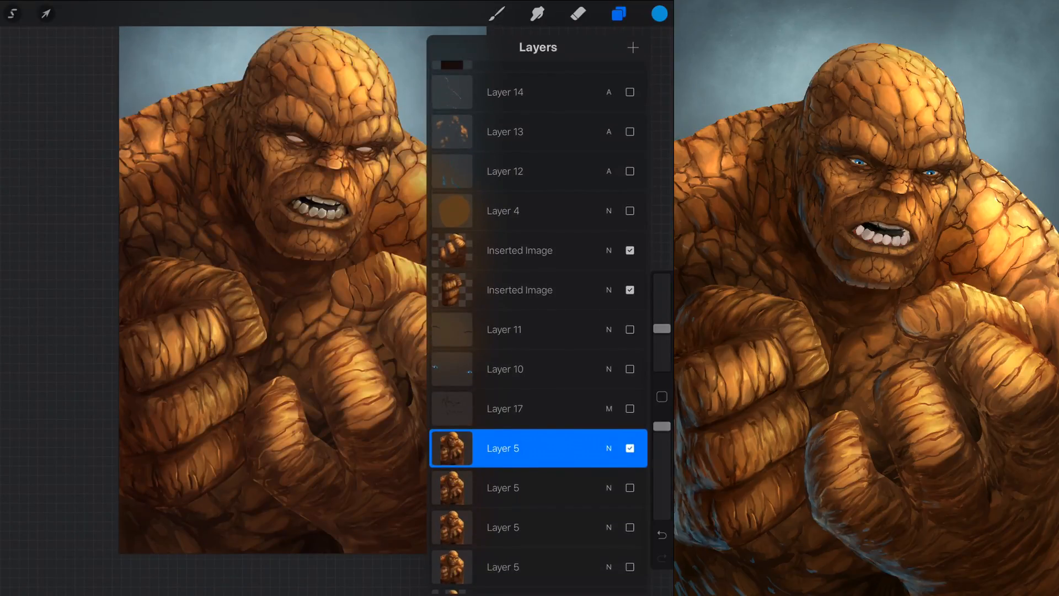
{"action": "scroll", "scroll_direction": "down", "scroll_amount": 3}
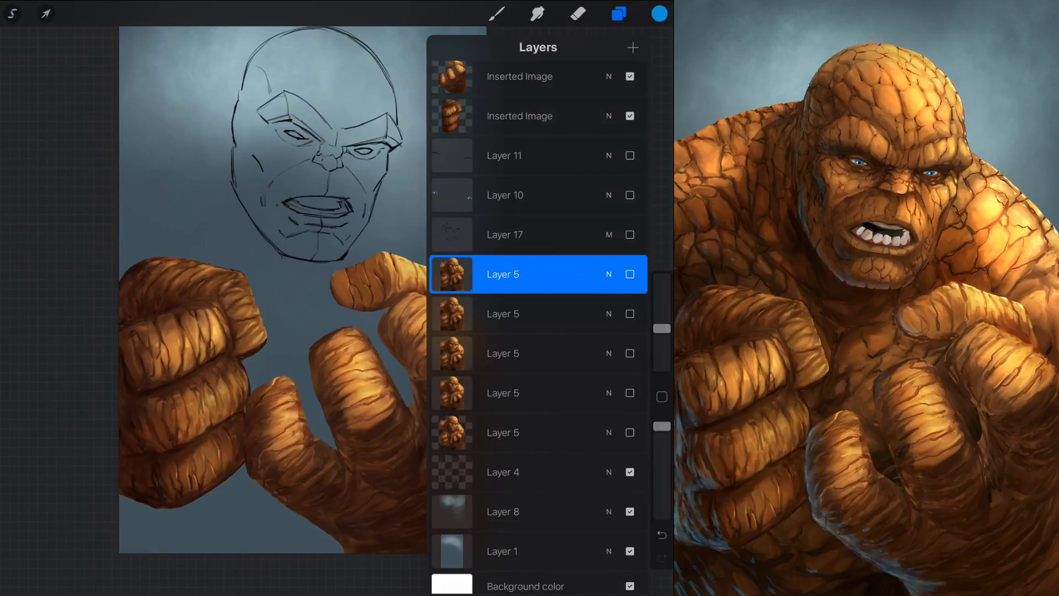
{"action": "left_click", "coordinate": [629, 274]}
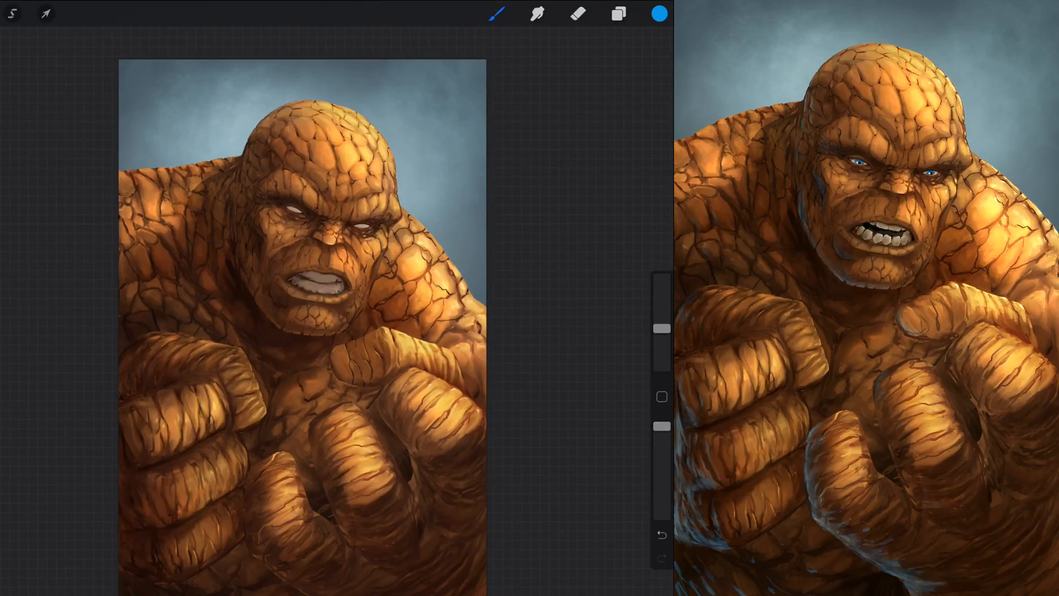
{"action": "left_click", "coordinate": [618, 14]}
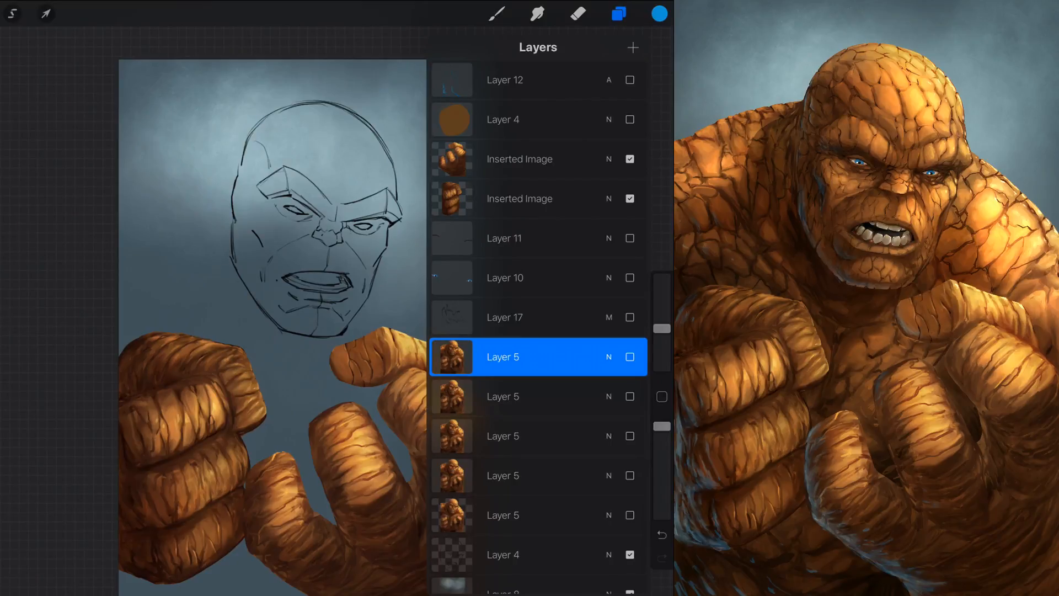
{"action": "left_click", "coordinate": [629, 357]}
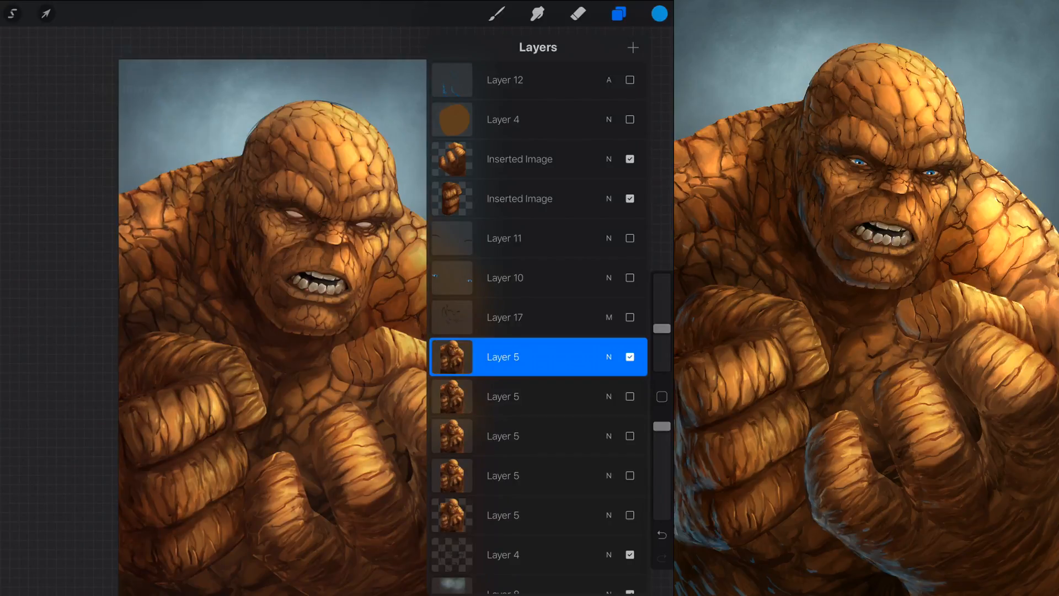
- Scroll the Layers panel to the top so the signature sketch and saturation layer show their blend modes
{"action": "left_click", "coordinate": [125, 52]}
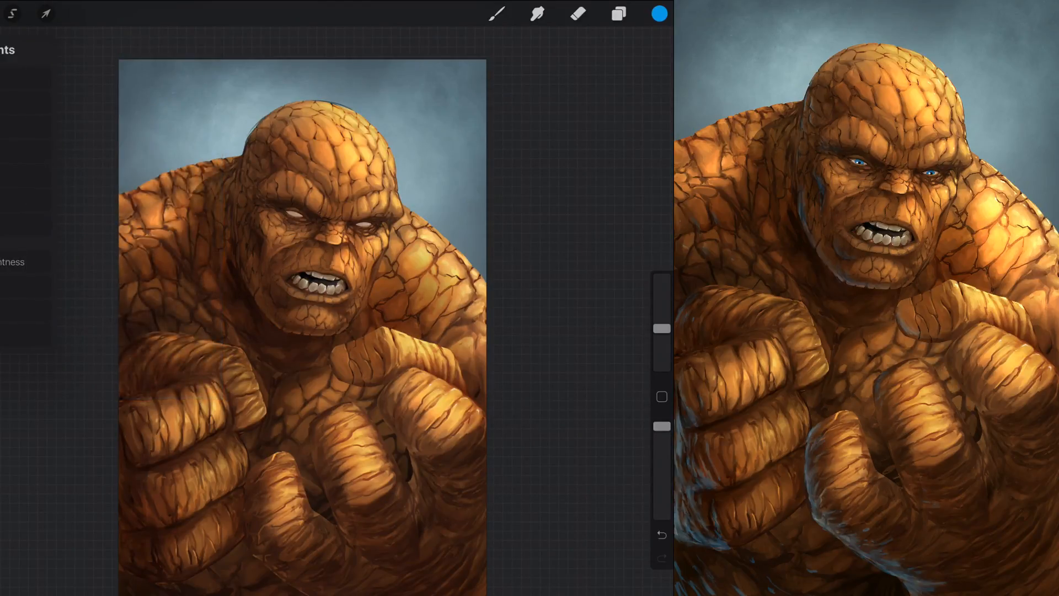
{"action": "left_click", "coordinate": [617, 14]}
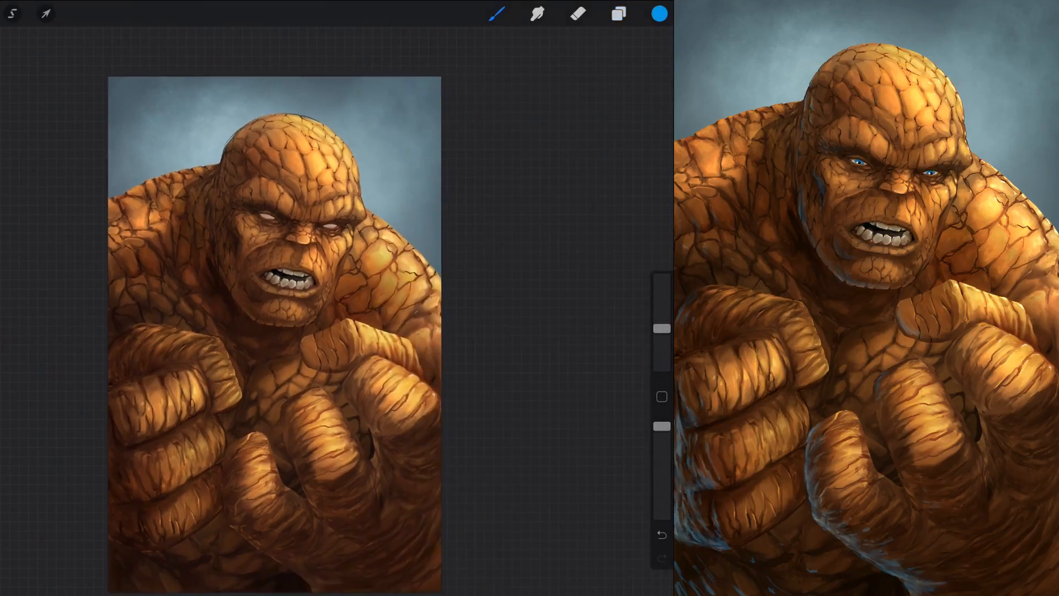
{"action": "left_click", "coordinate": [618, 13]}
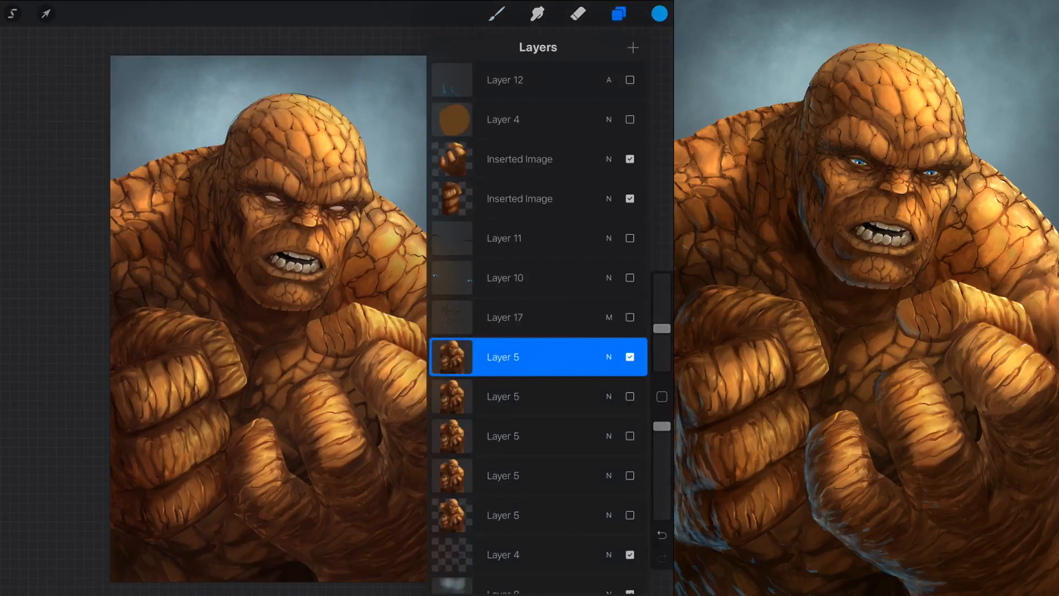
{"action": "scroll", "scroll_direction": "down", "scroll_amount": 3}
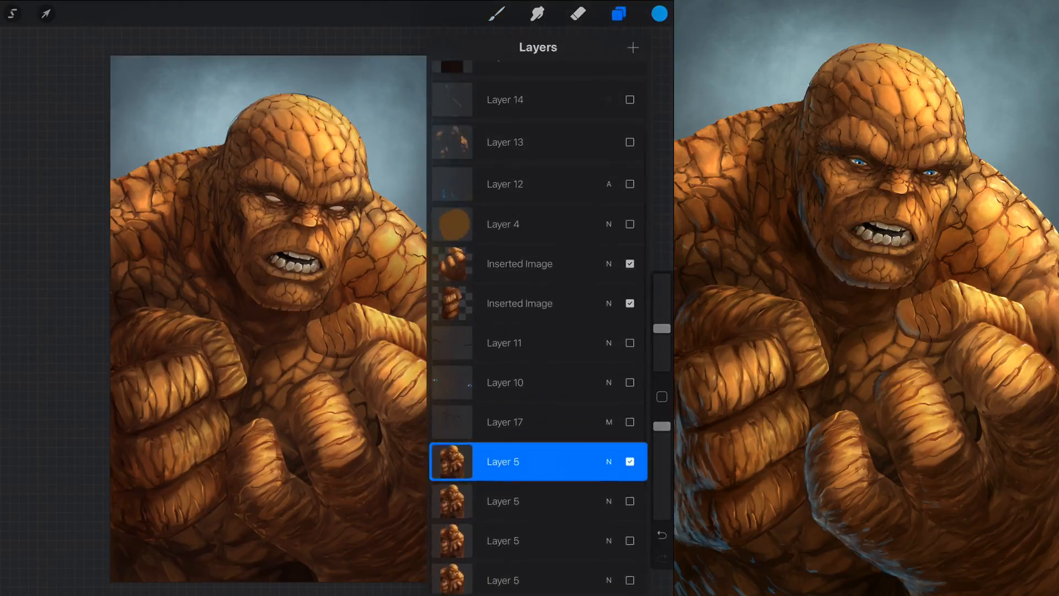
{"action": "scroll", "scroll_direction": "down", "scroll_amount": 3}
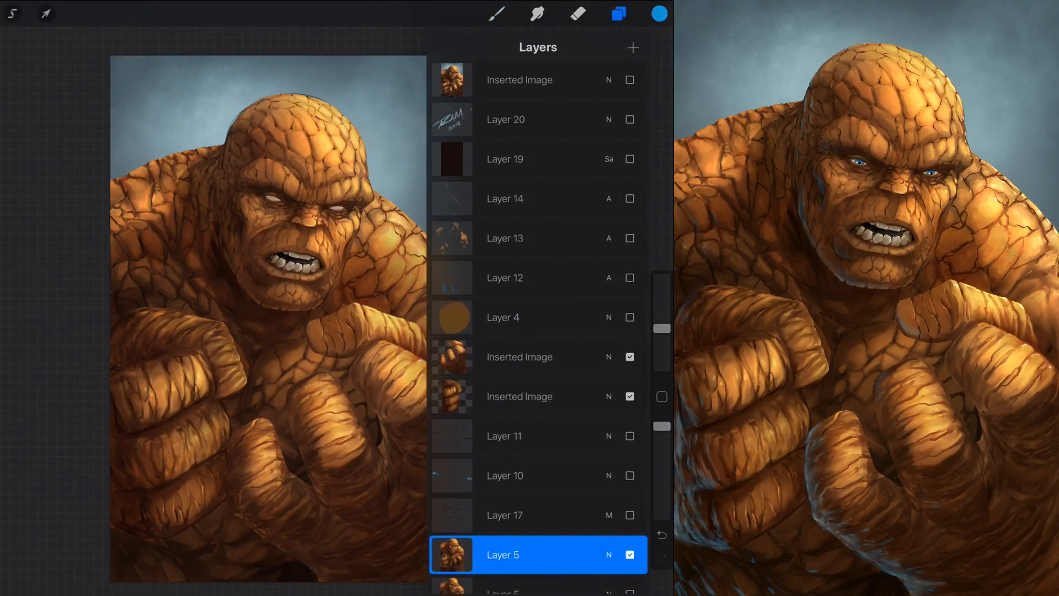